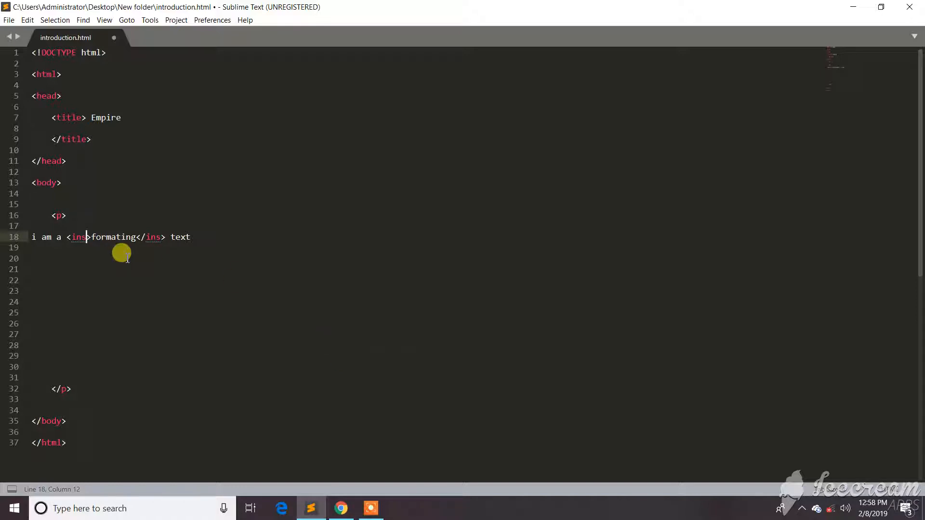
pyautogui.moveTo(168, 236)
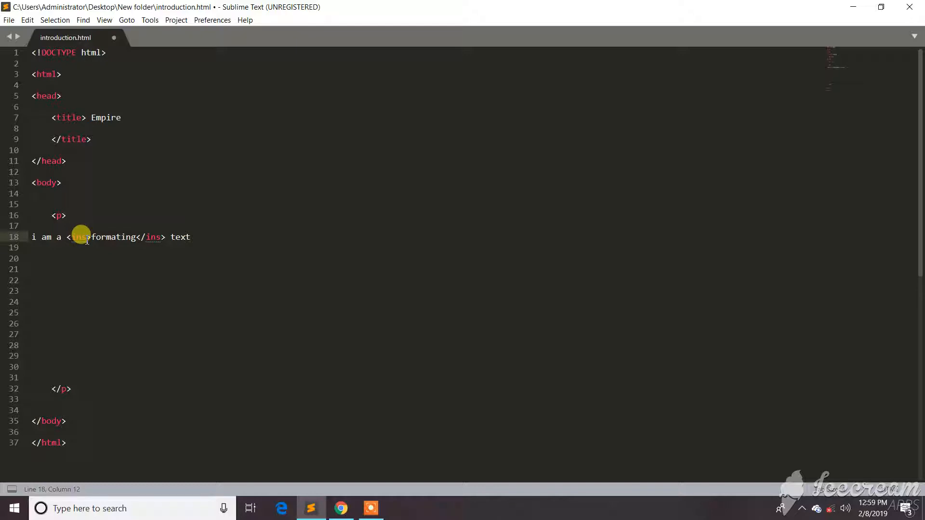
pyautogui.moveTo(82, 214)
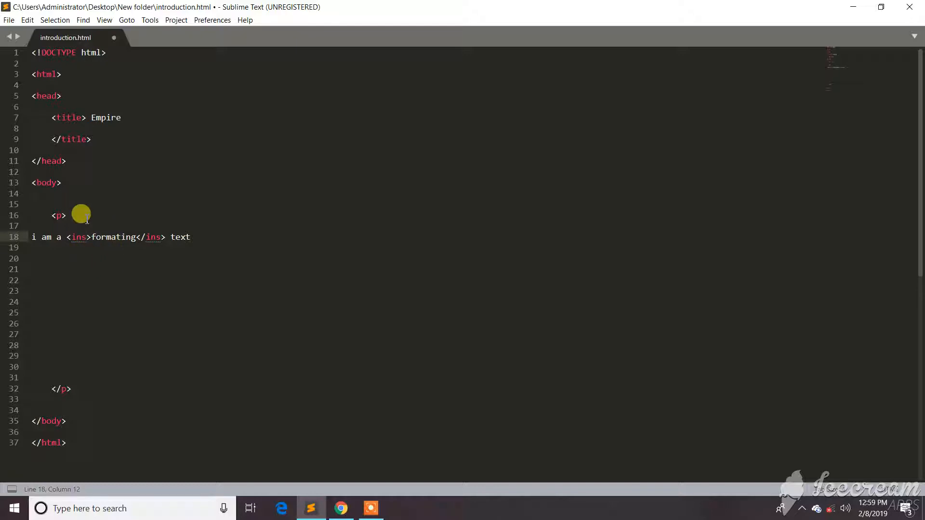
# - Swap the ins tags around 'formating' on line 18 for del tags and save
pyautogui.press('ctrl+s')
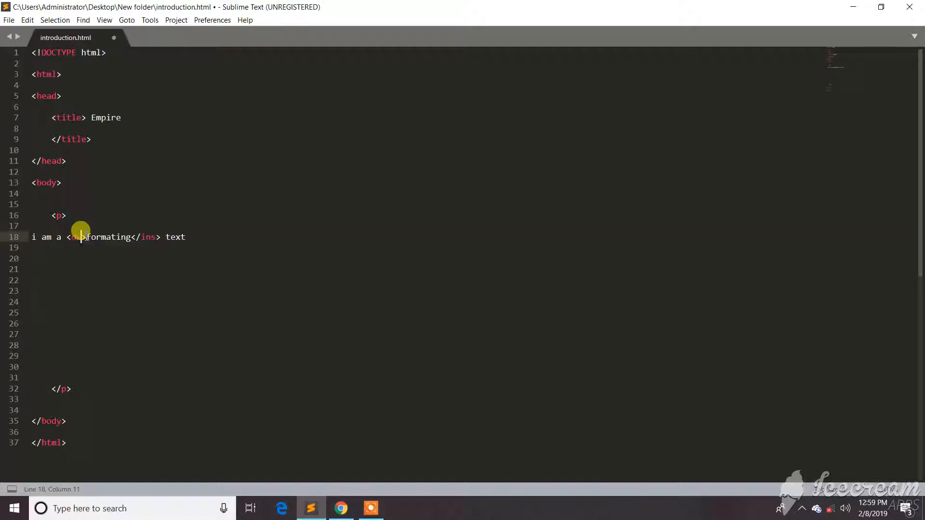
pyautogui.write('del')
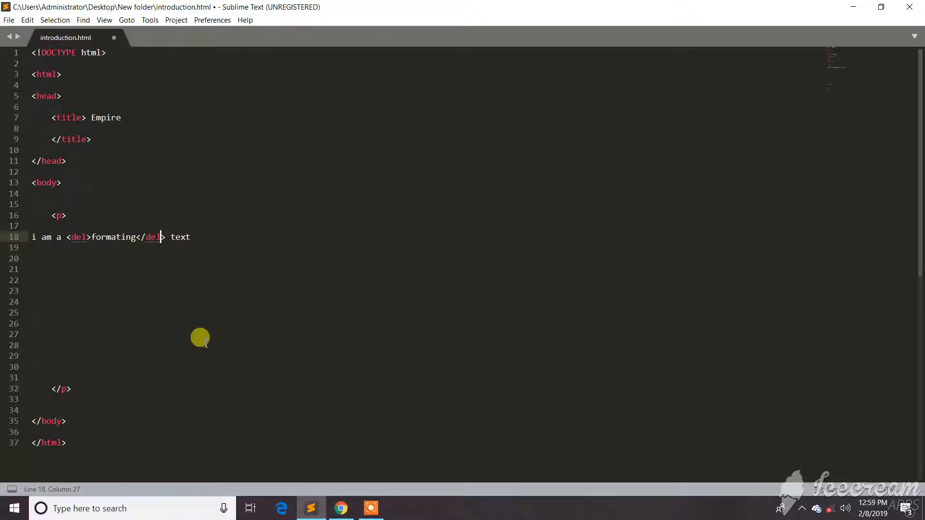
pyautogui.press('ctrl+s')
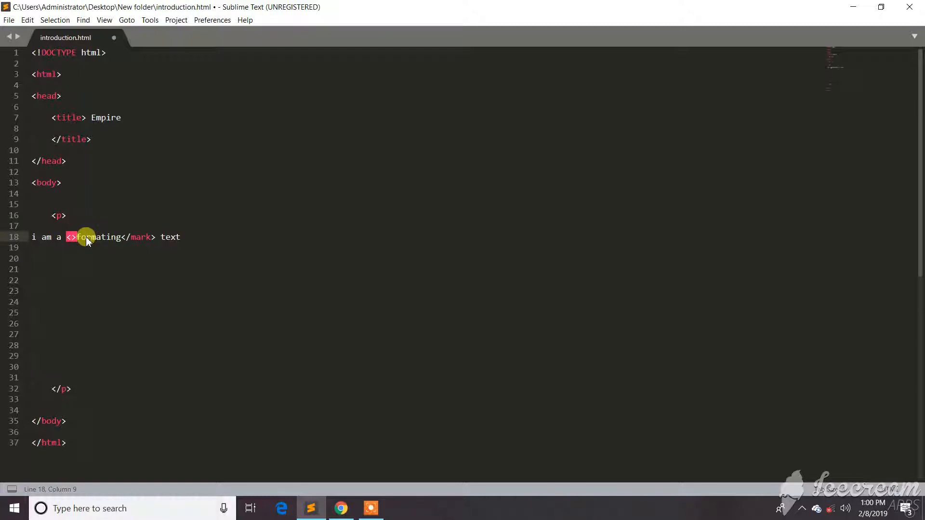
# - Wrap 'formating' on line 18 in mark tags and save introduction.html
pyautogui.write('mark')
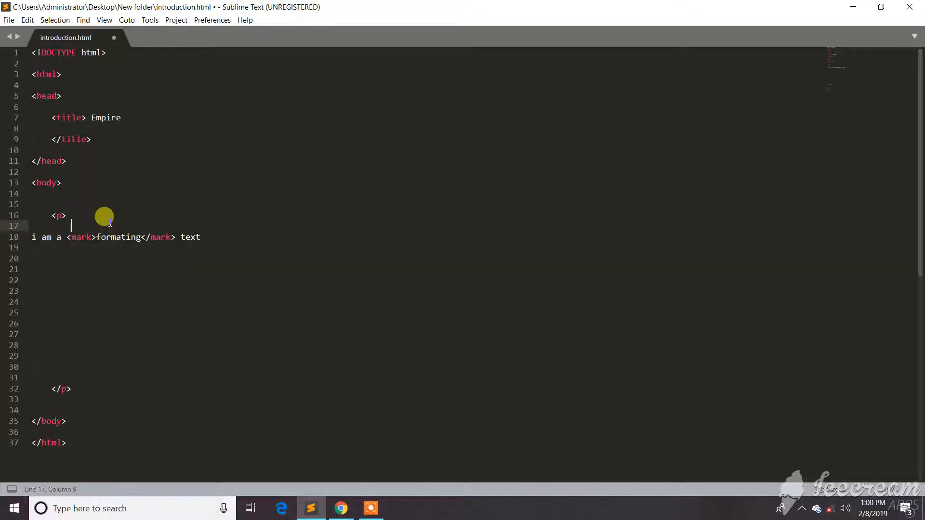
pyautogui.press('ctrl+s')
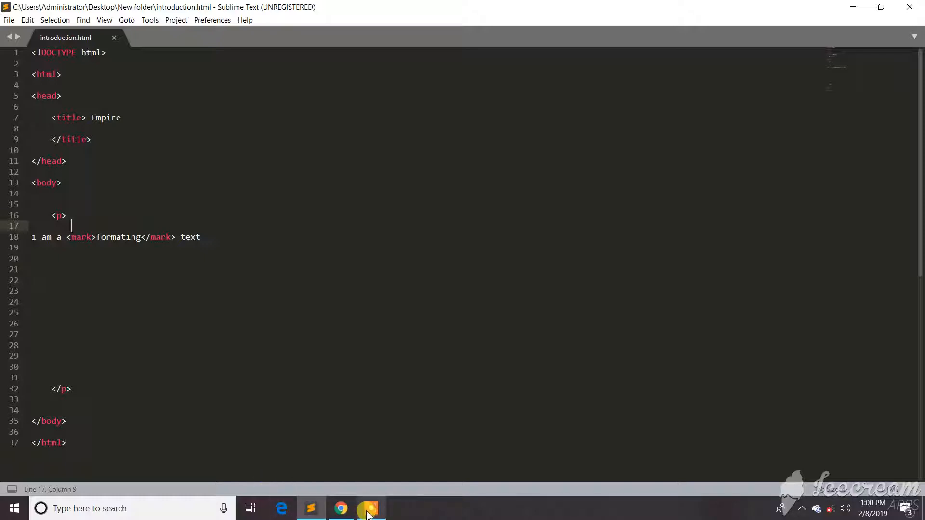
pyautogui.click(371, 508)
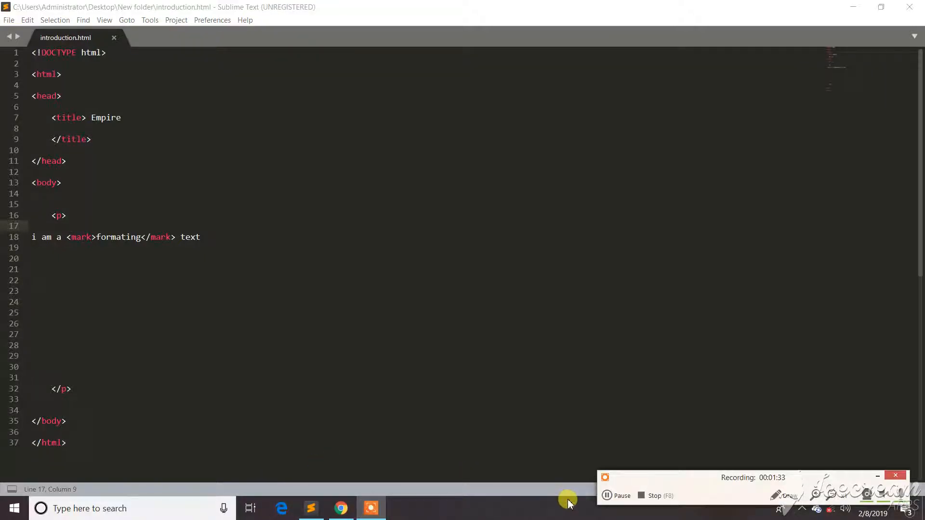